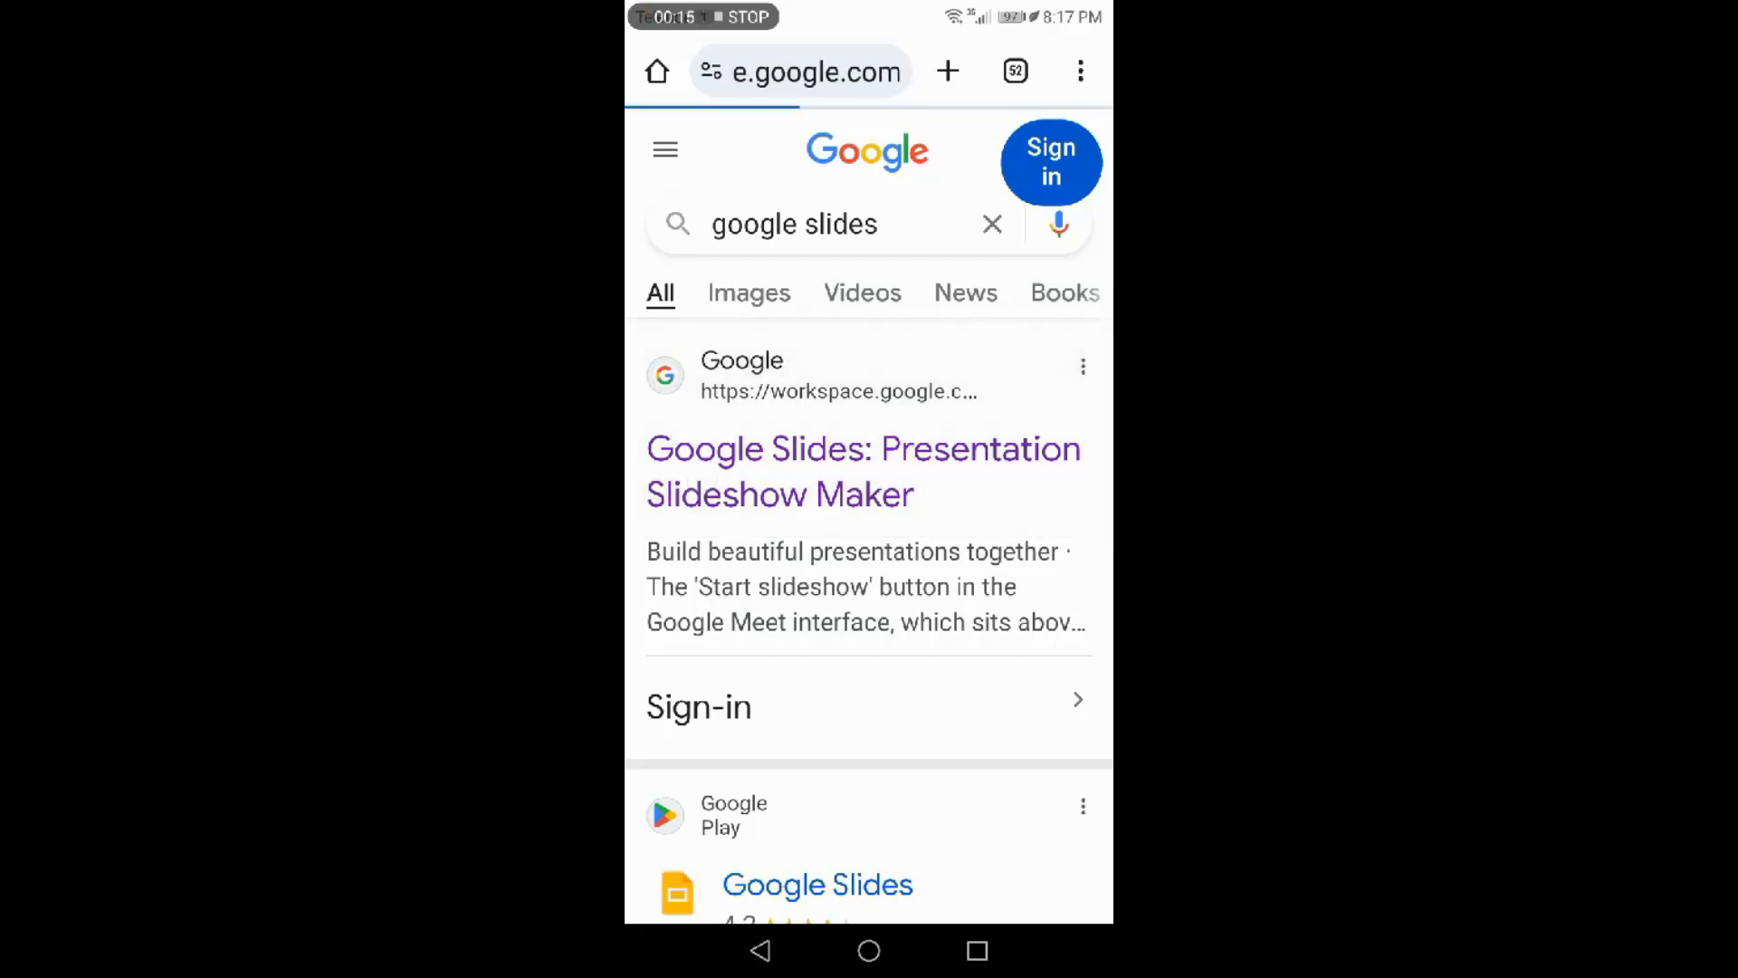
Open the Google Slides search result and continue into the Slides home page.
left_click(863, 471)
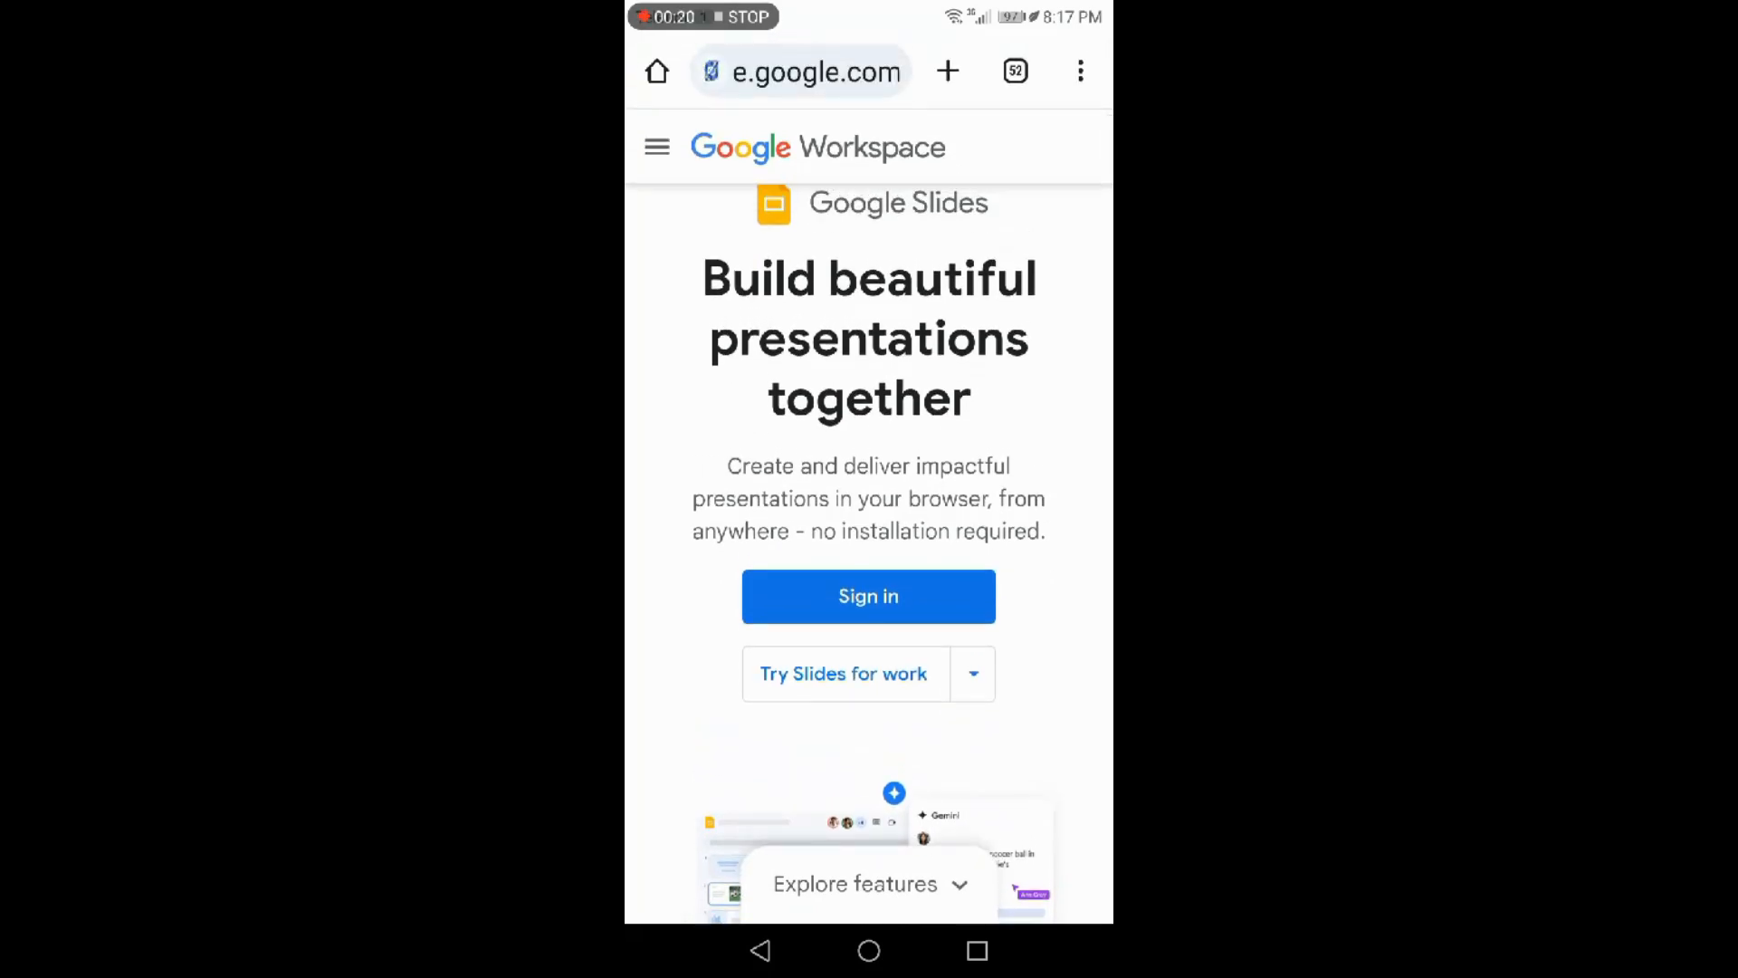
left_click(868, 596)
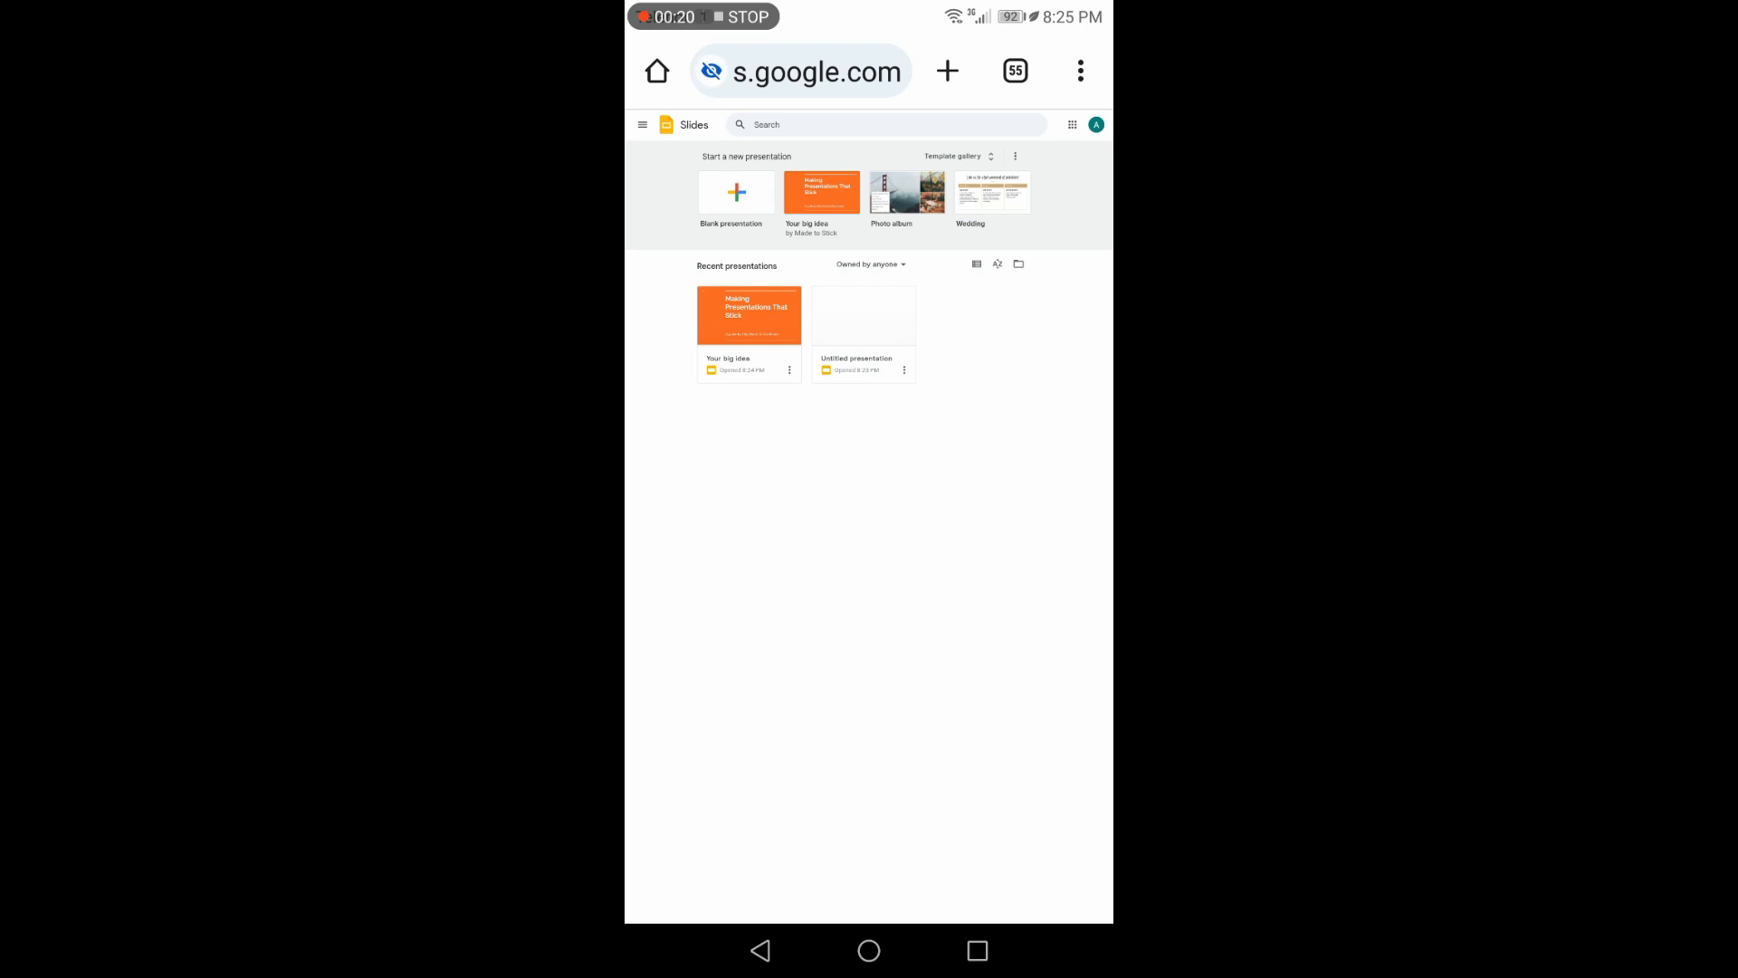
Start a blank presentation from the Slides home page.
left_click(864, 315)
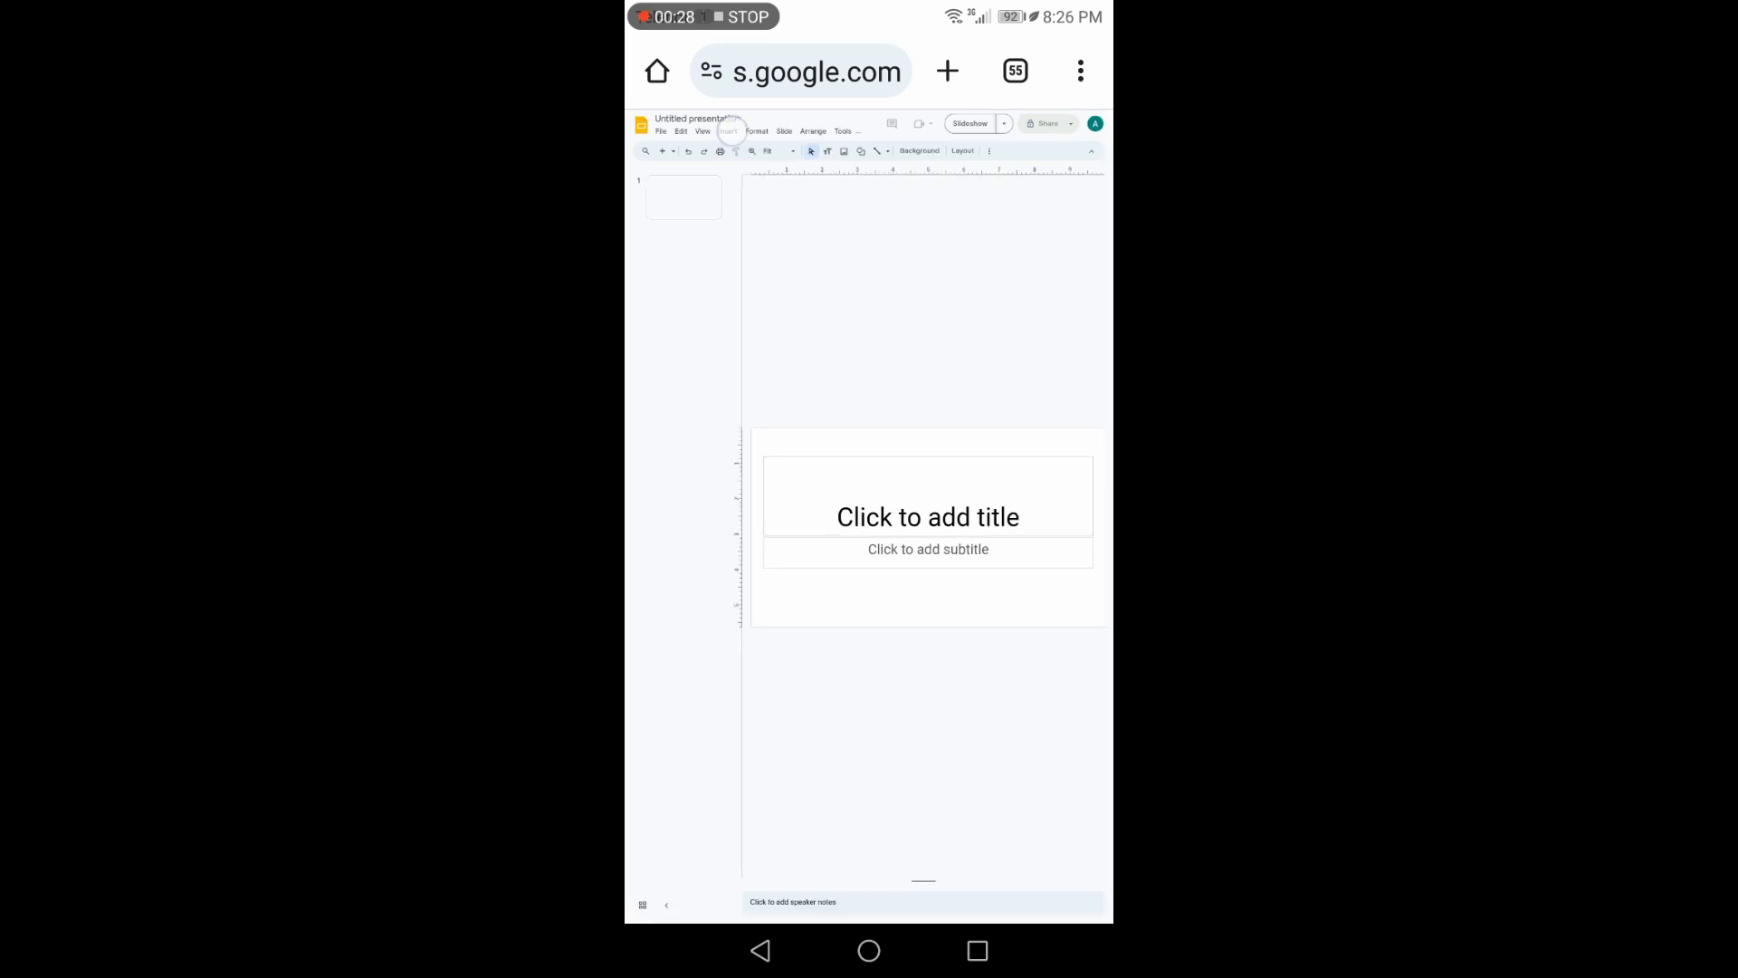
Choose Video from the Insert menu.
left_click(727, 130)
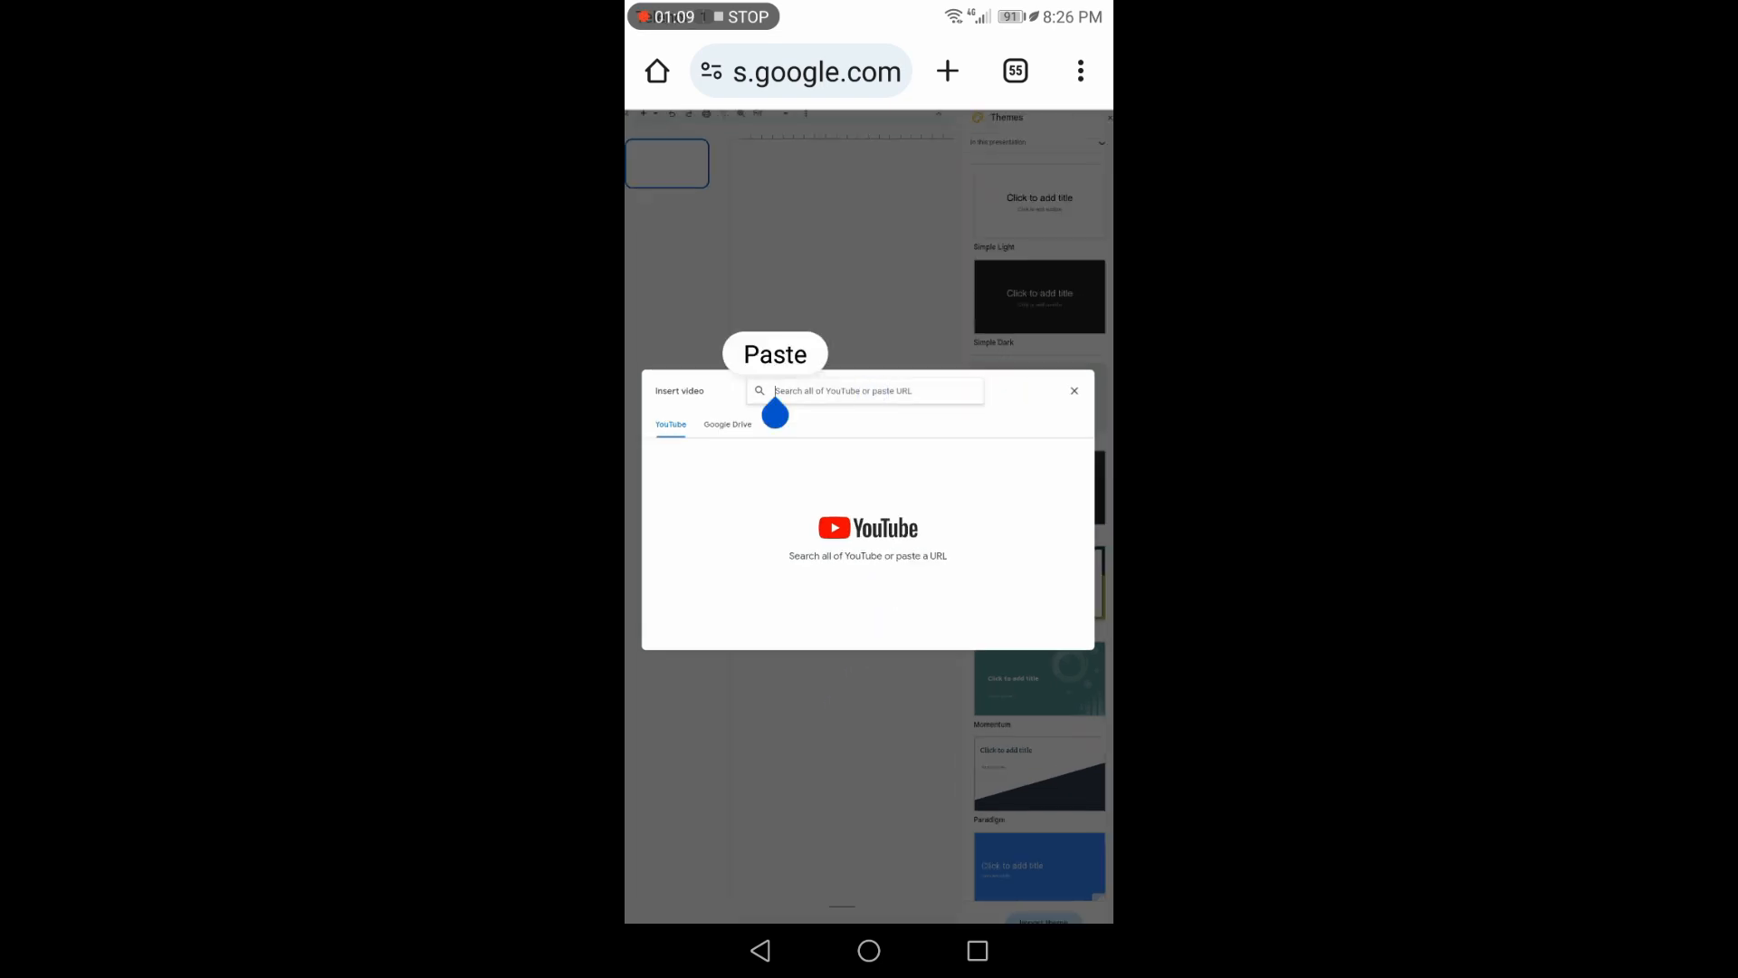
Search the Google Drive source by pasting the video's Drive link.
left_click(726, 424)
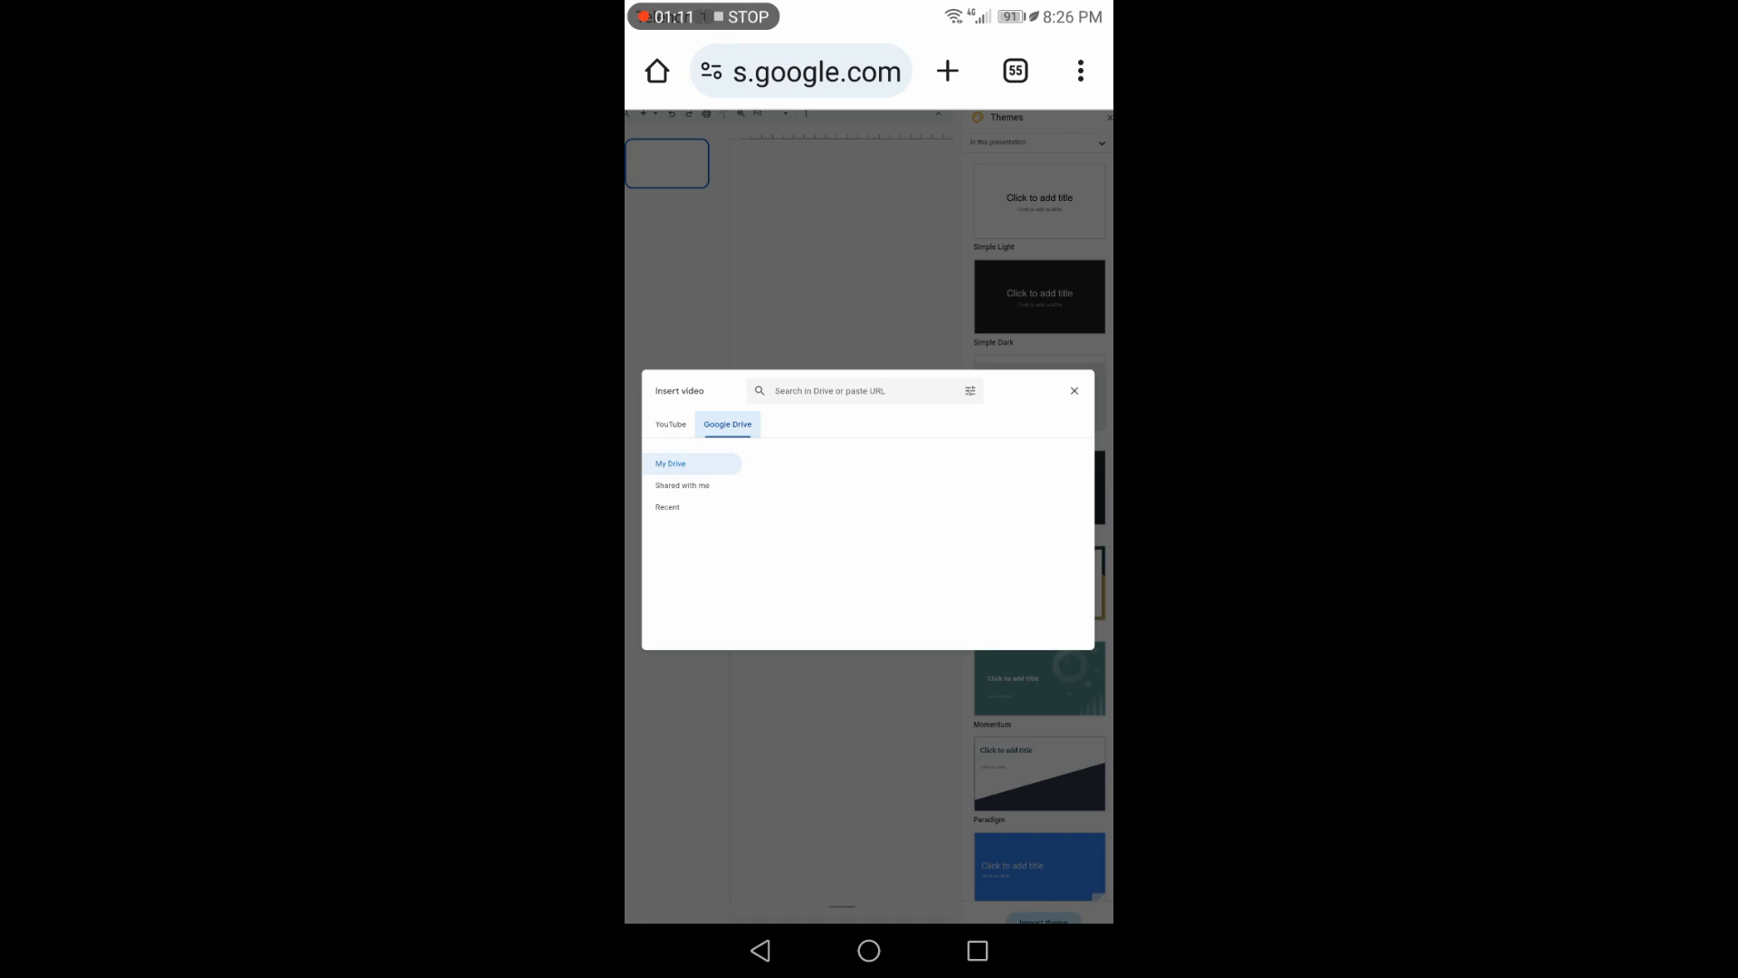
left_click(865, 391)
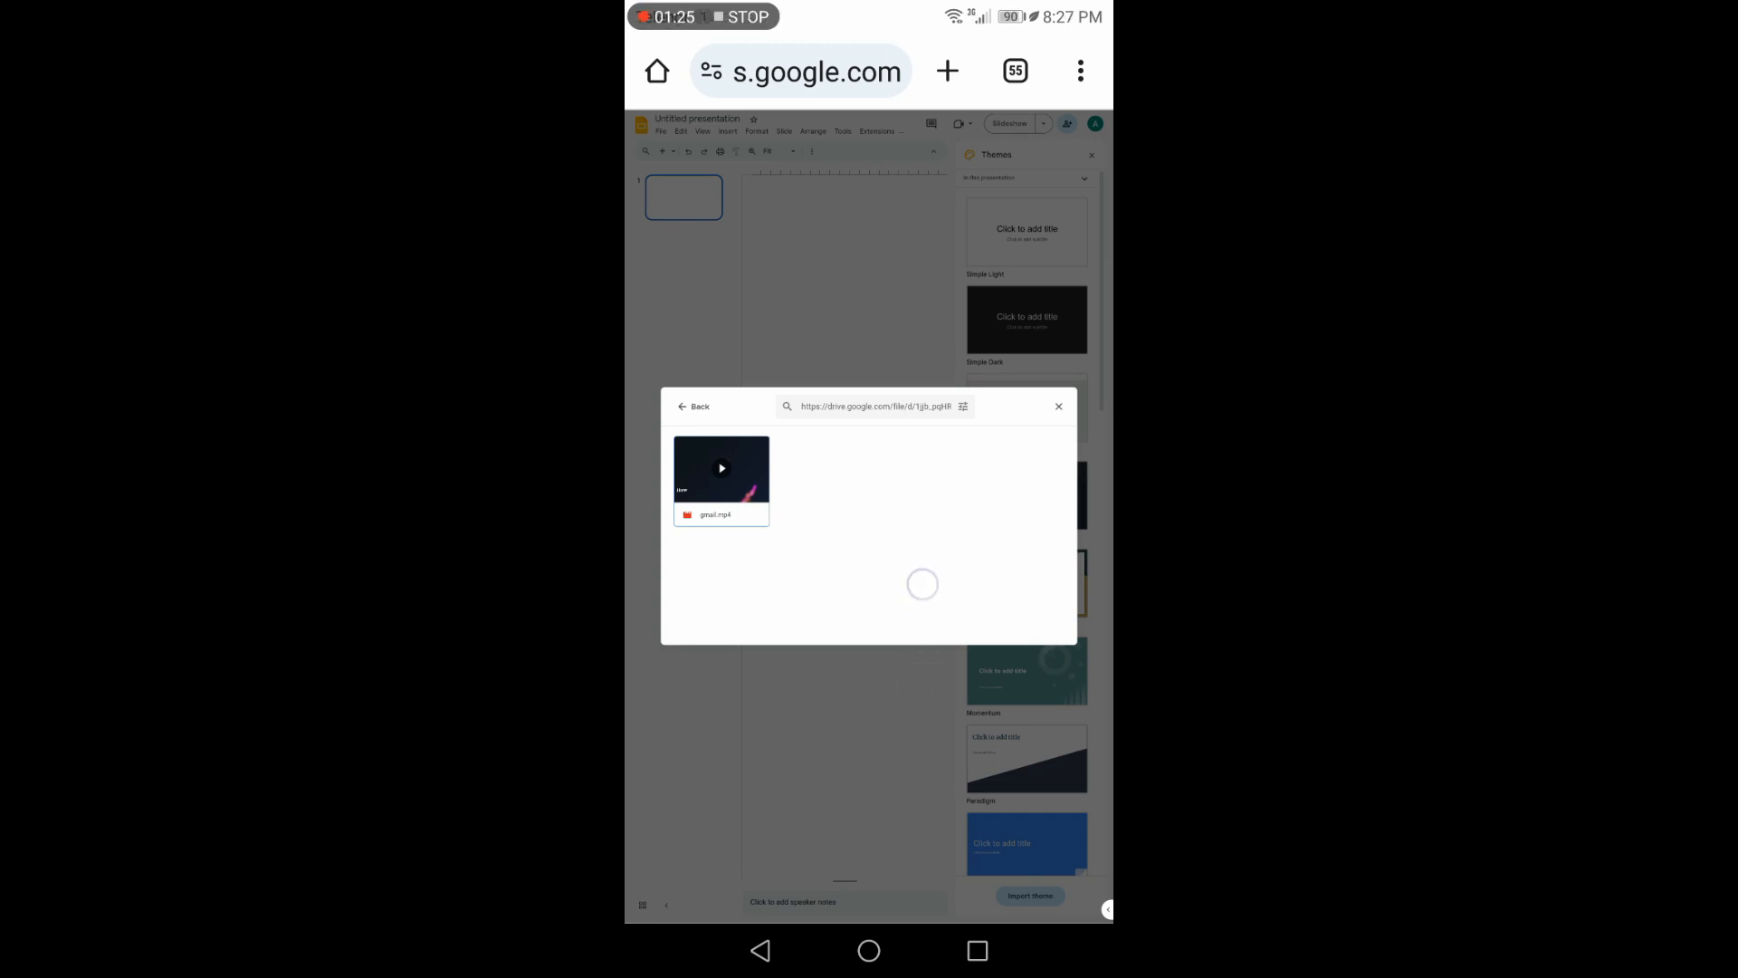
Insert the found Drive mp4 onto the slide and return to the phone's home screen.
left_click(721, 470)
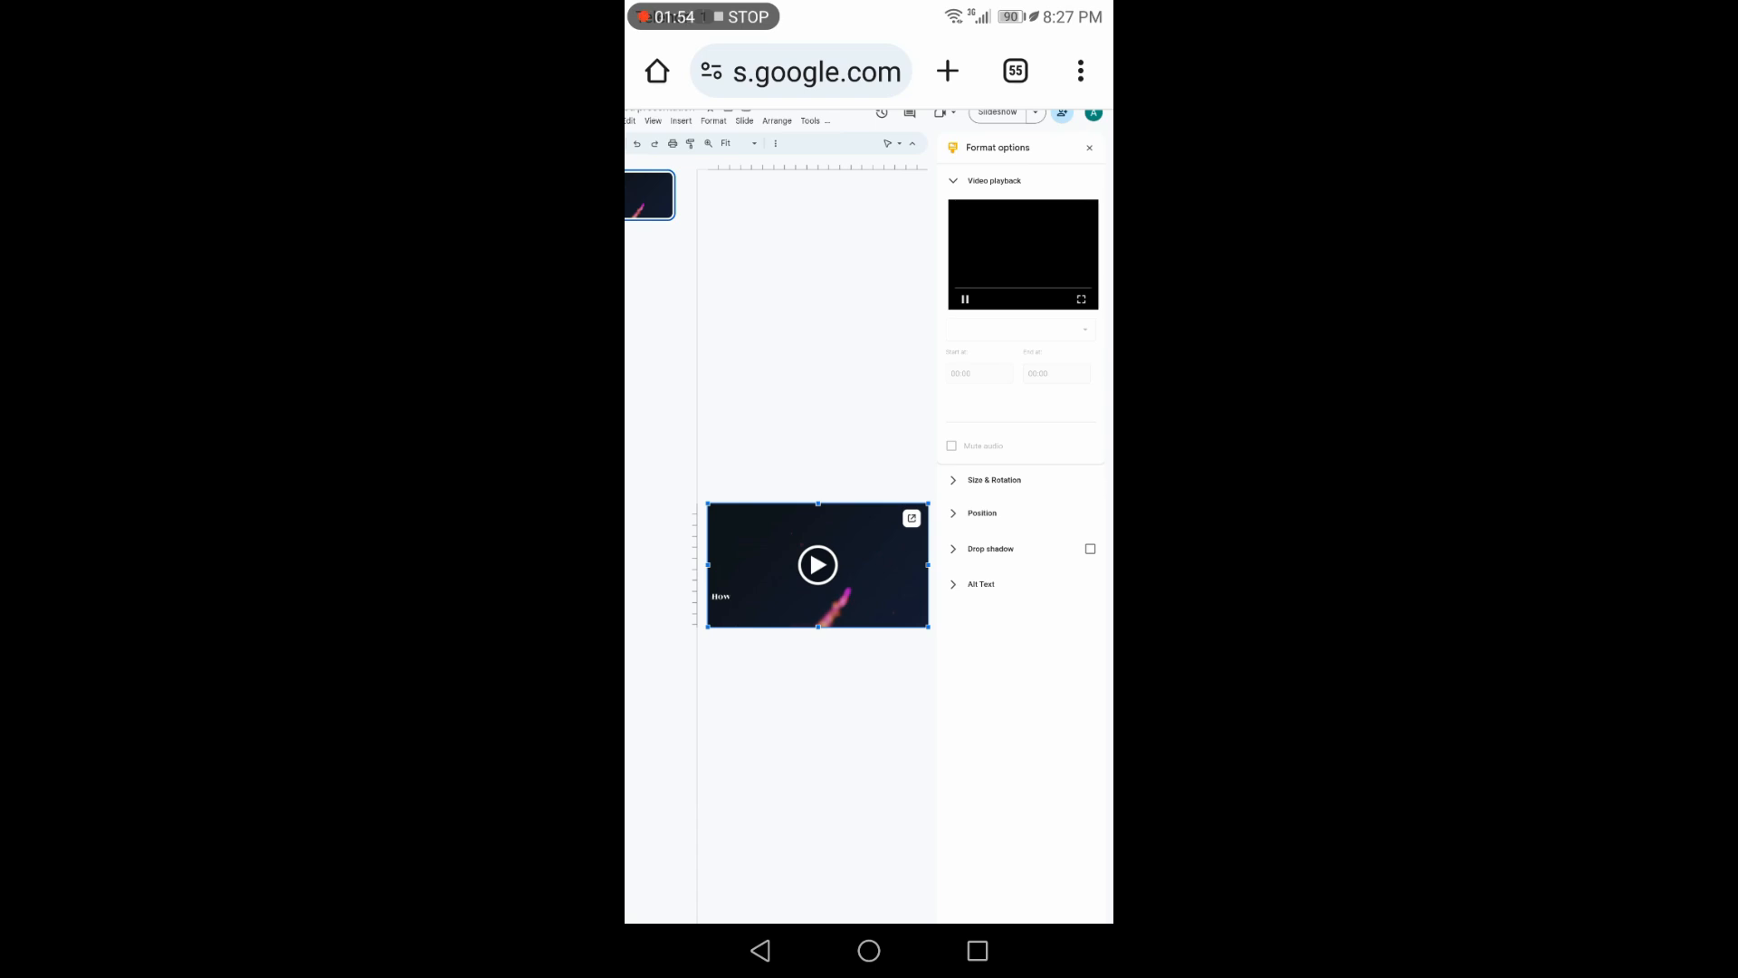
left_click(868, 950)
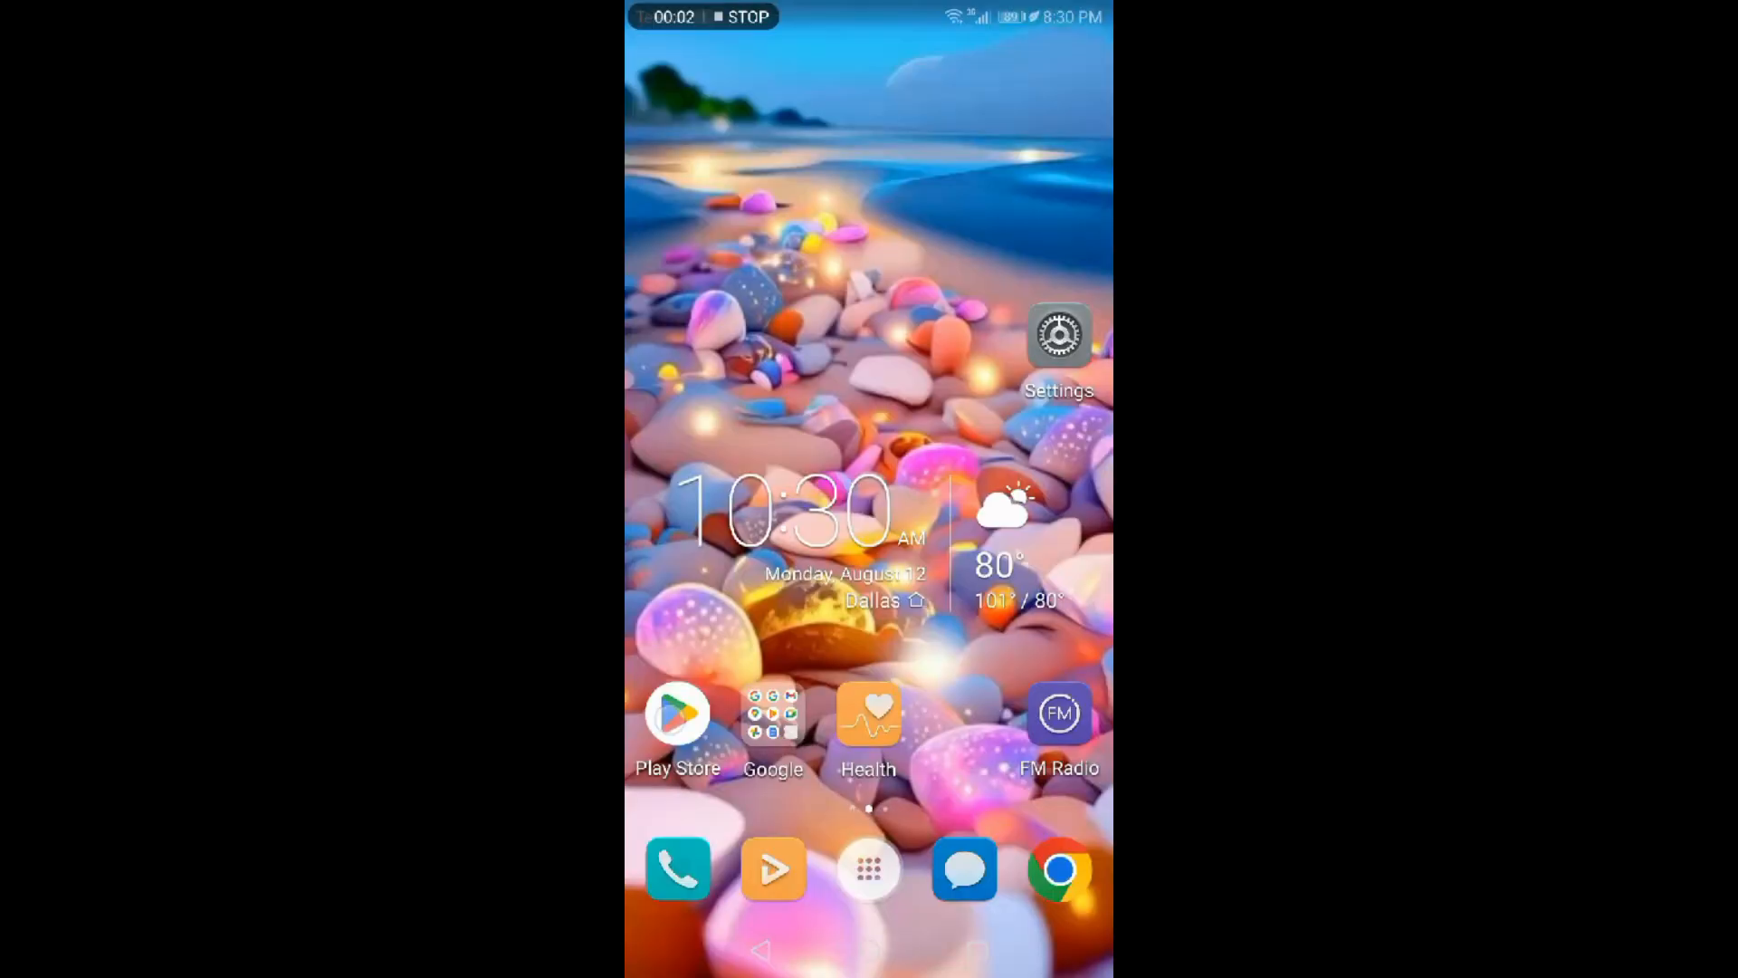
Launch the Slides app from the scrolled app drawer.
left_click(677, 712)
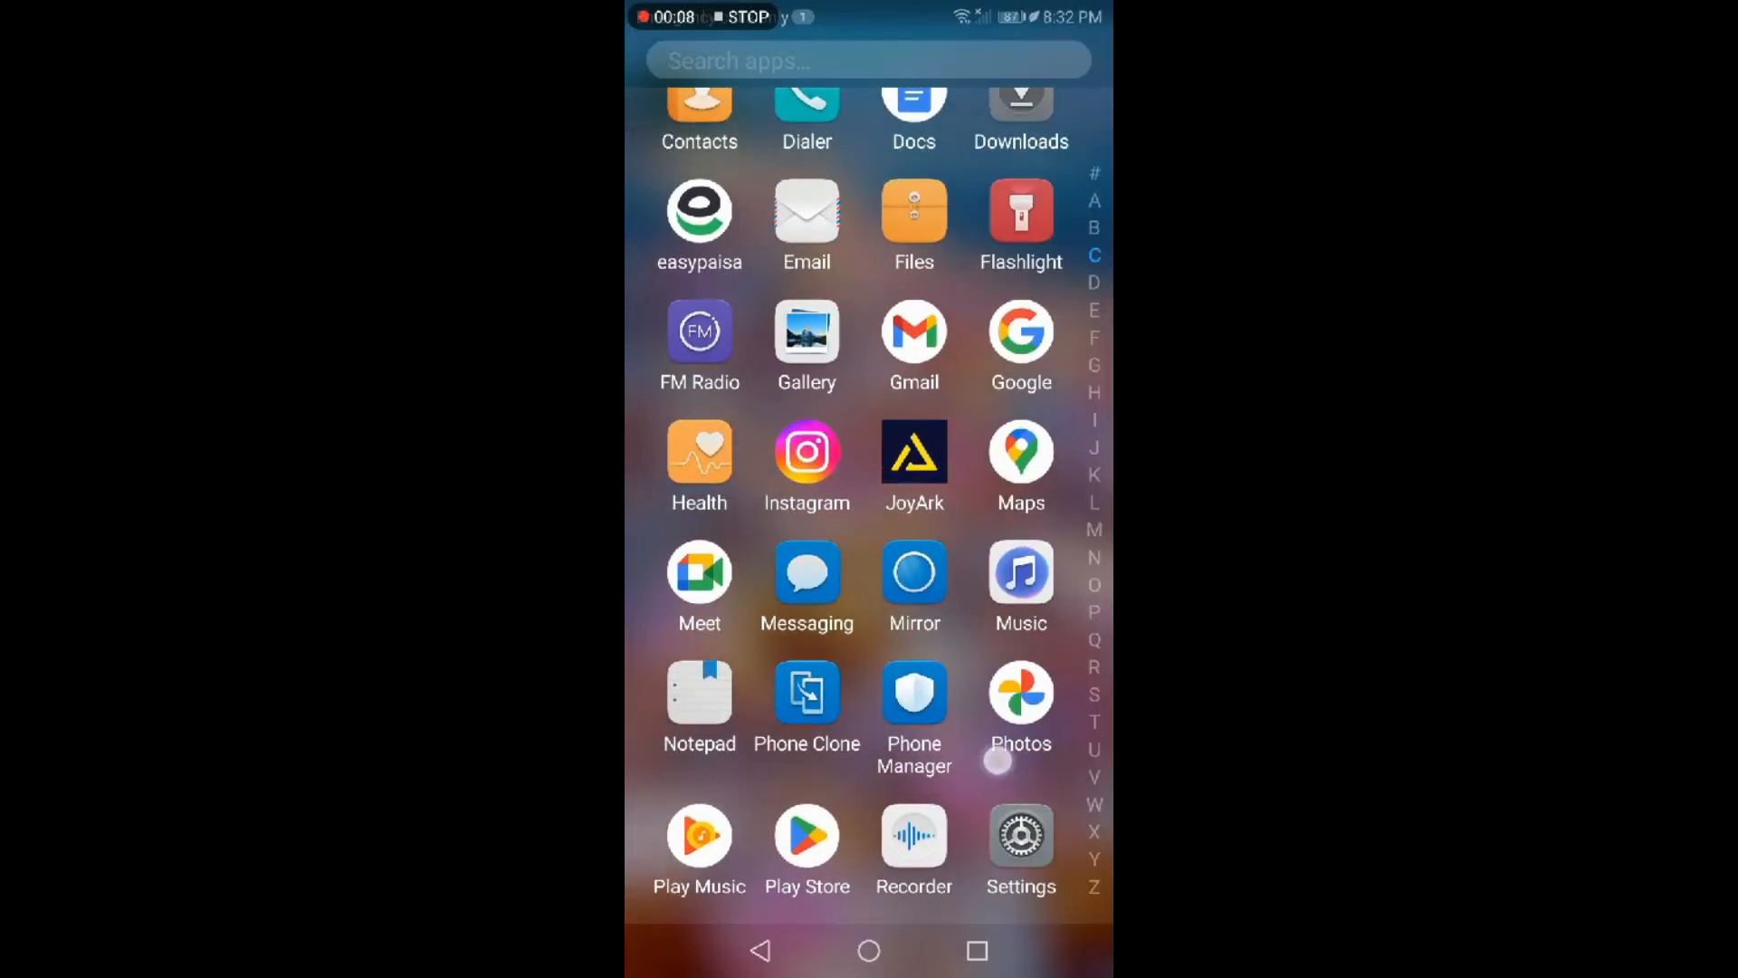
scroll("down", 3)
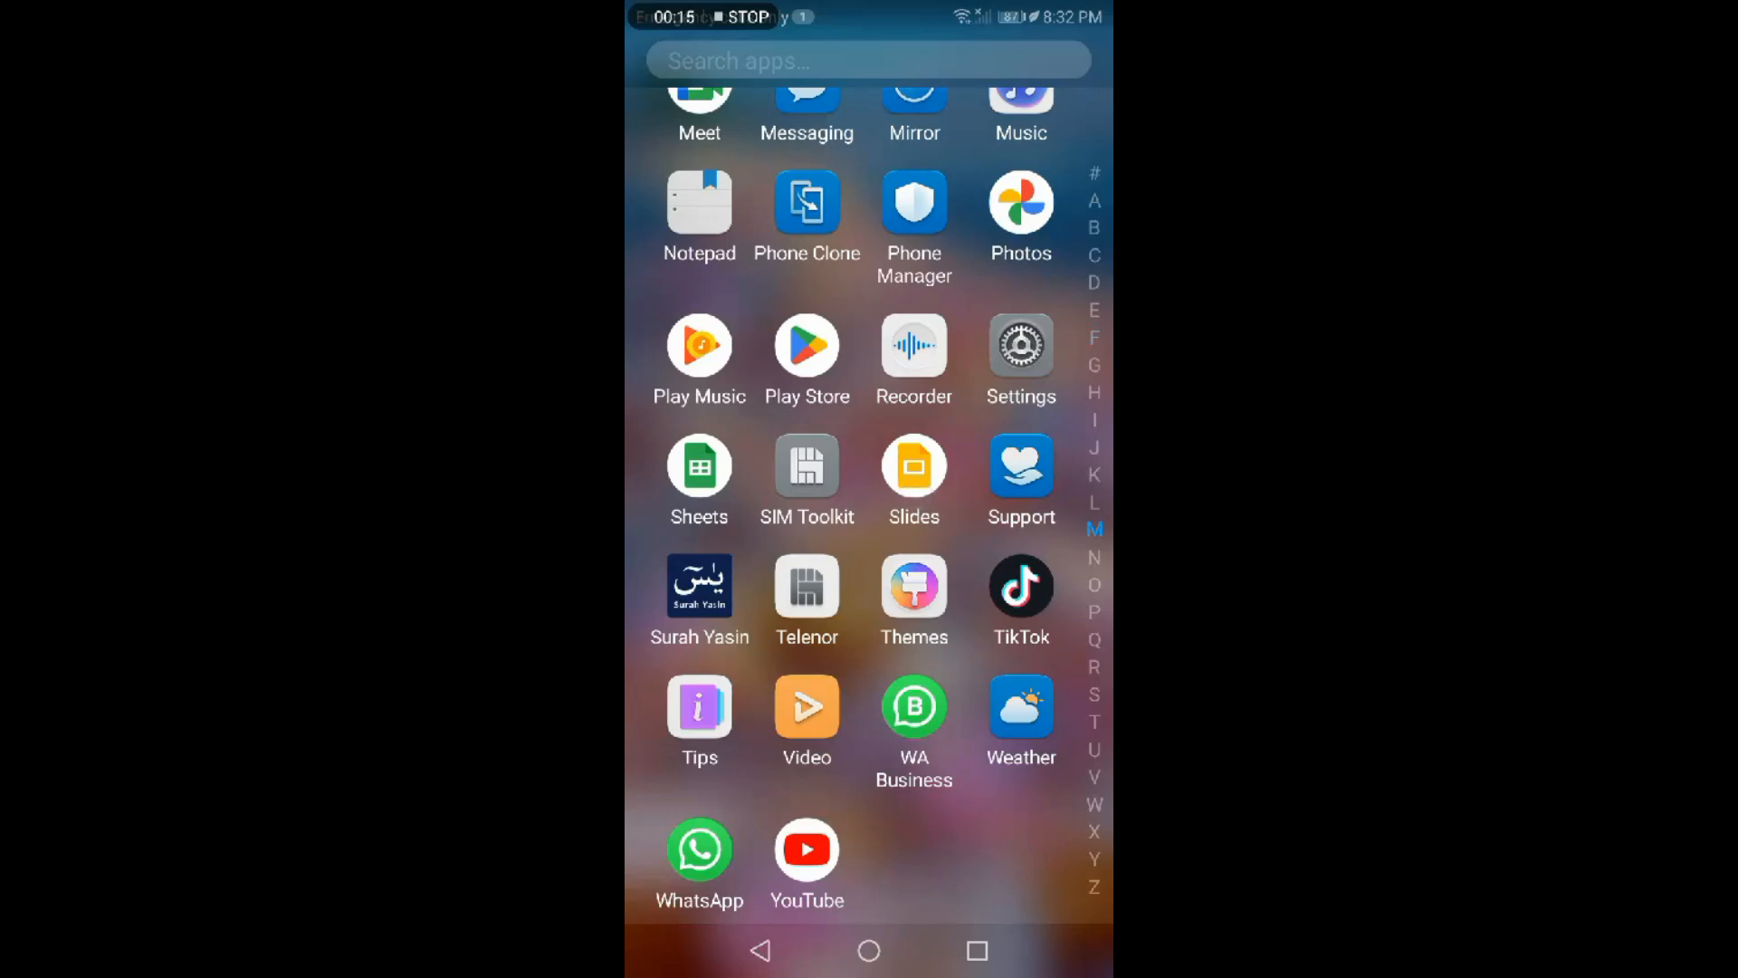
left_click(914, 469)
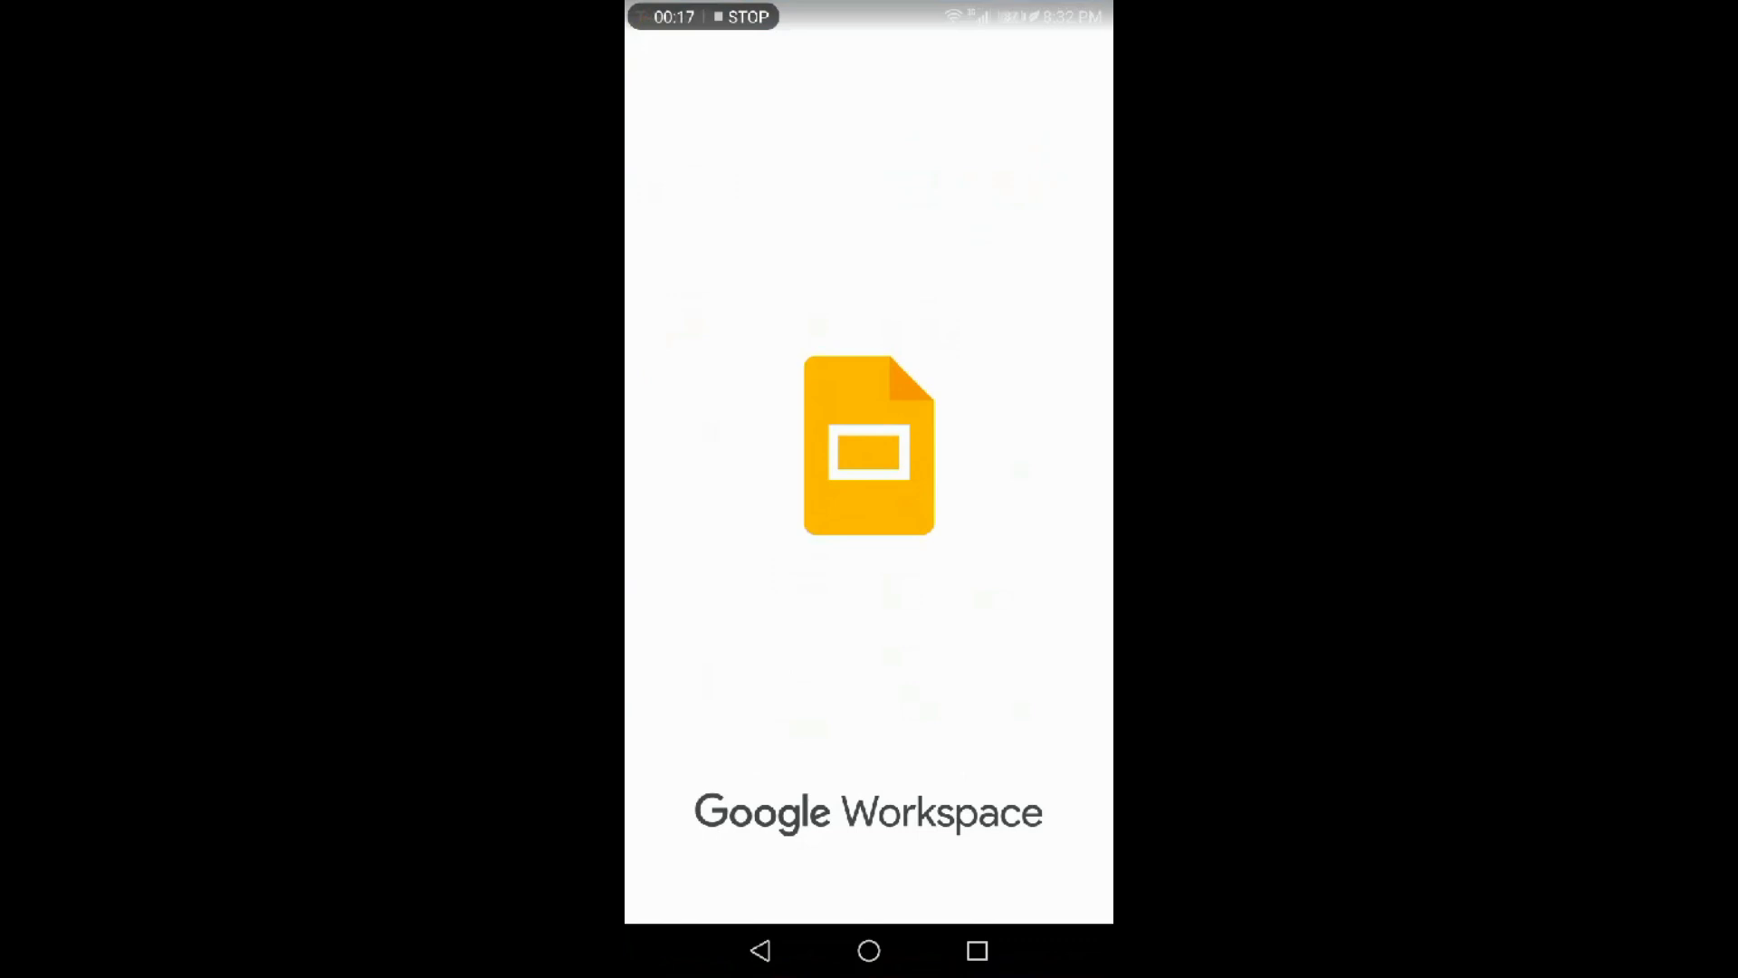